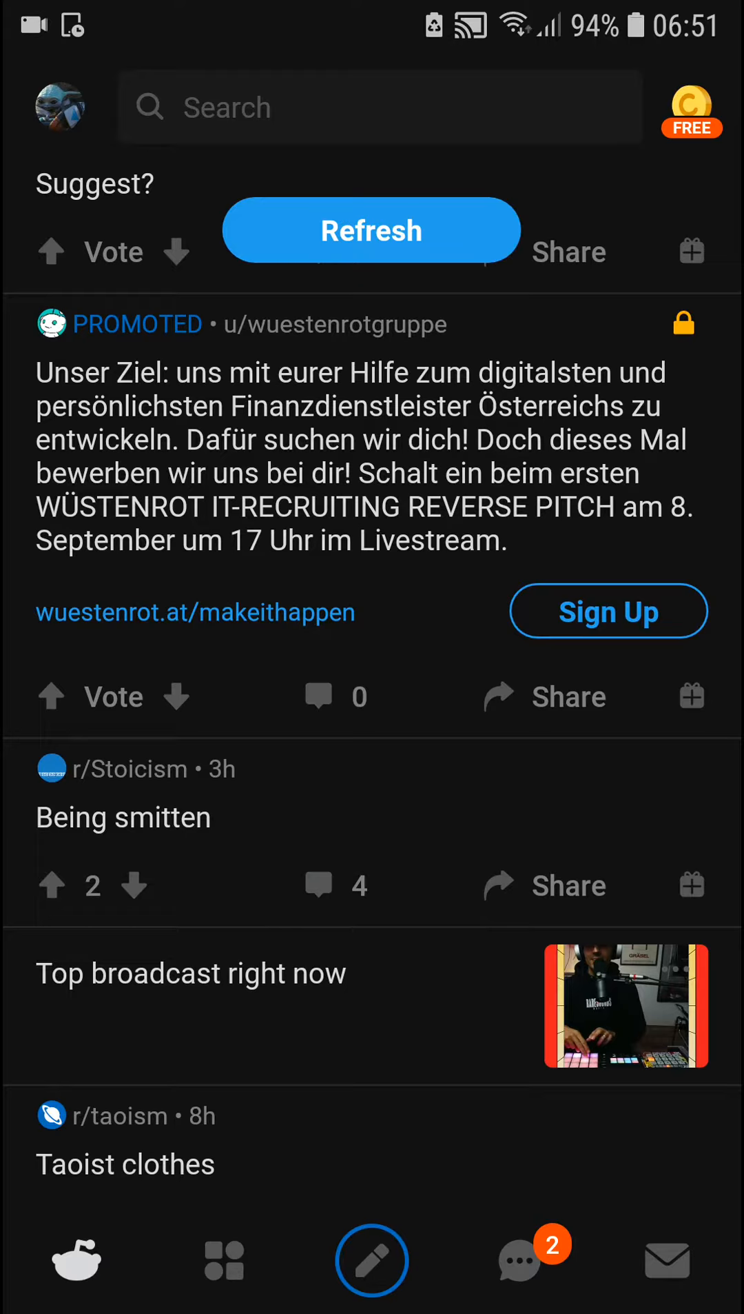
Step: Open the account drawer from the profile avatar on the home feed
{"action": "left_click", "coordinate": [61, 107]}
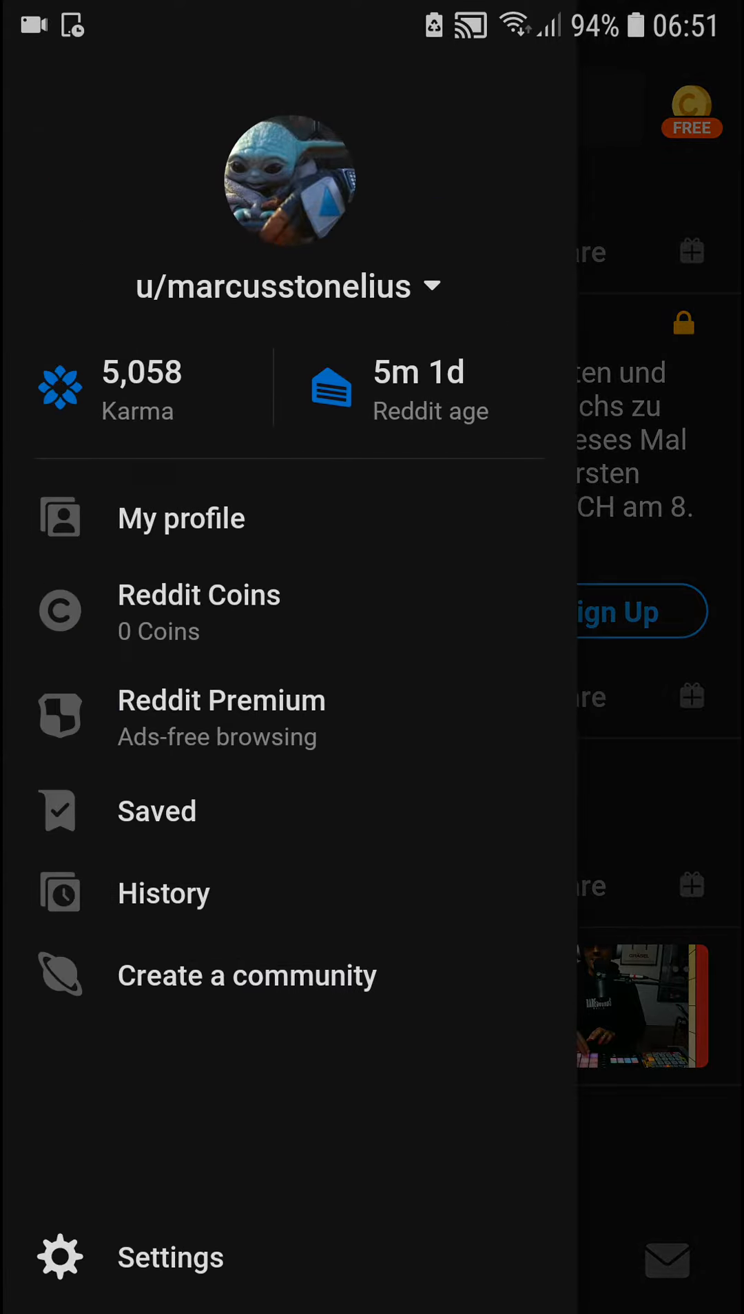
Step: Go to Settings from the bottom of the account drawer
{"action": "left_click", "coordinate": [170, 1256]}
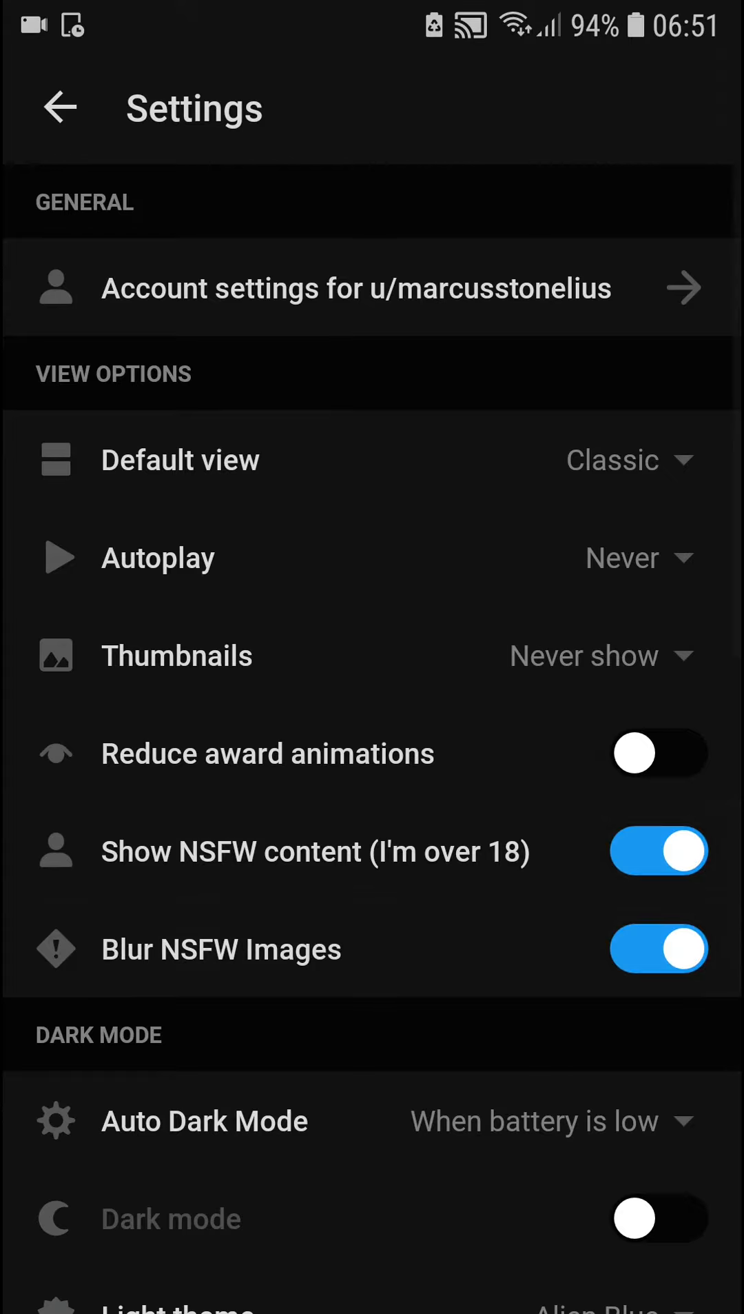
Step: Switch off 'Show NSFW content (I'm over 18)' and scroll toward the Dark Mode section
{"action": "left_click", "coordinate": [659, 851]}
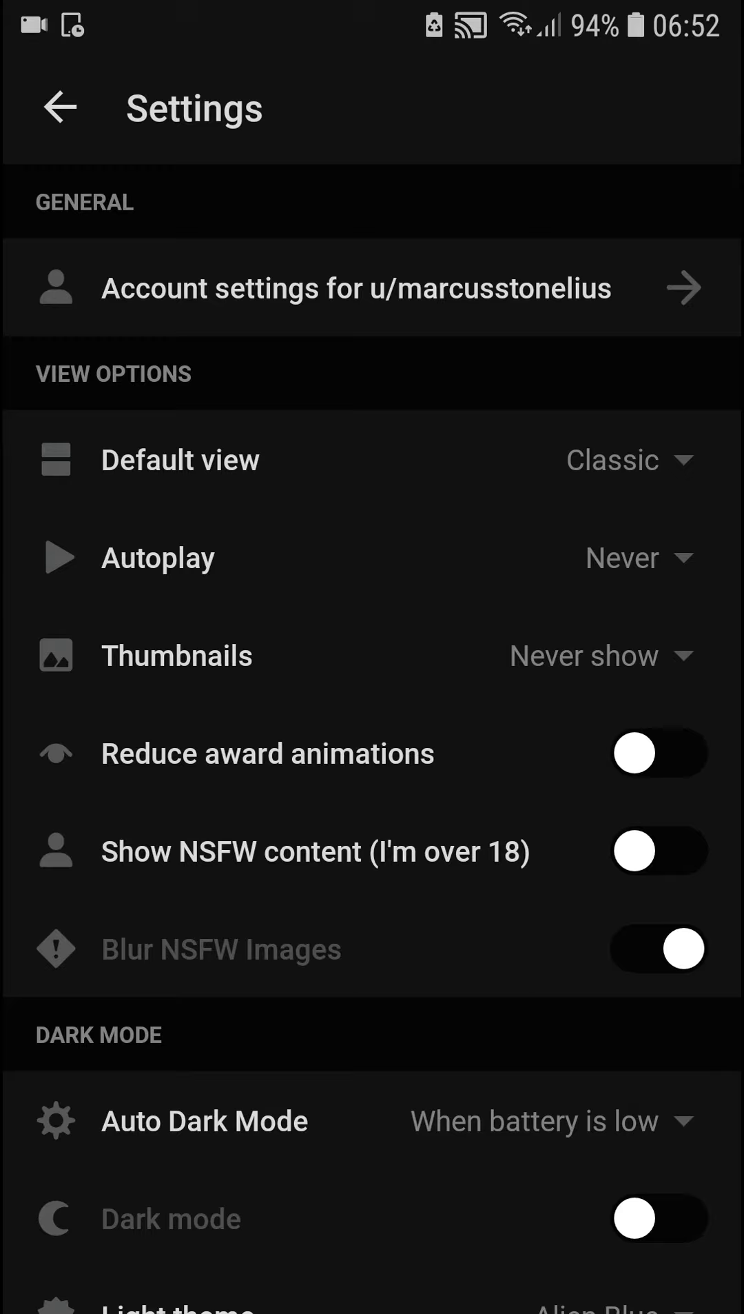
{"action": "scroll", "scroll_direction": "down", "scroll_amount": 3}
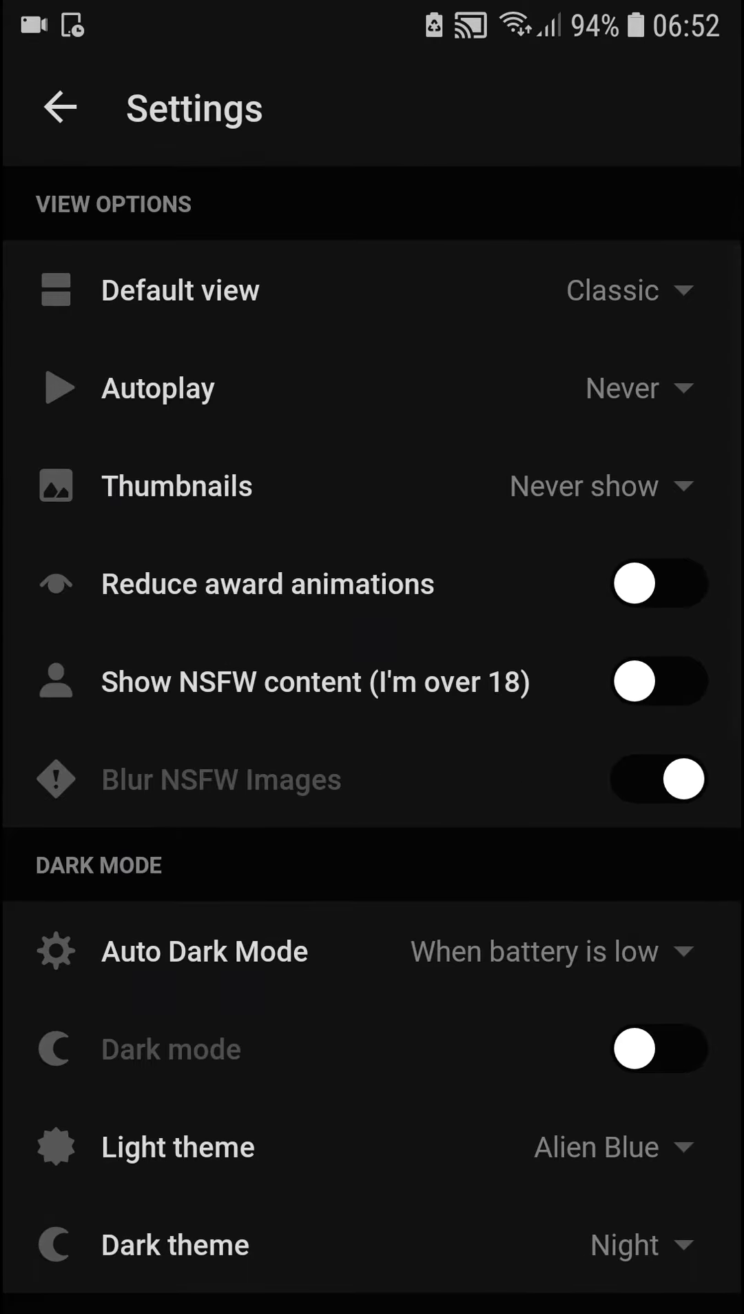
{"action": "scroll", "scroll_direction": "down", "scroll_amount": 3}
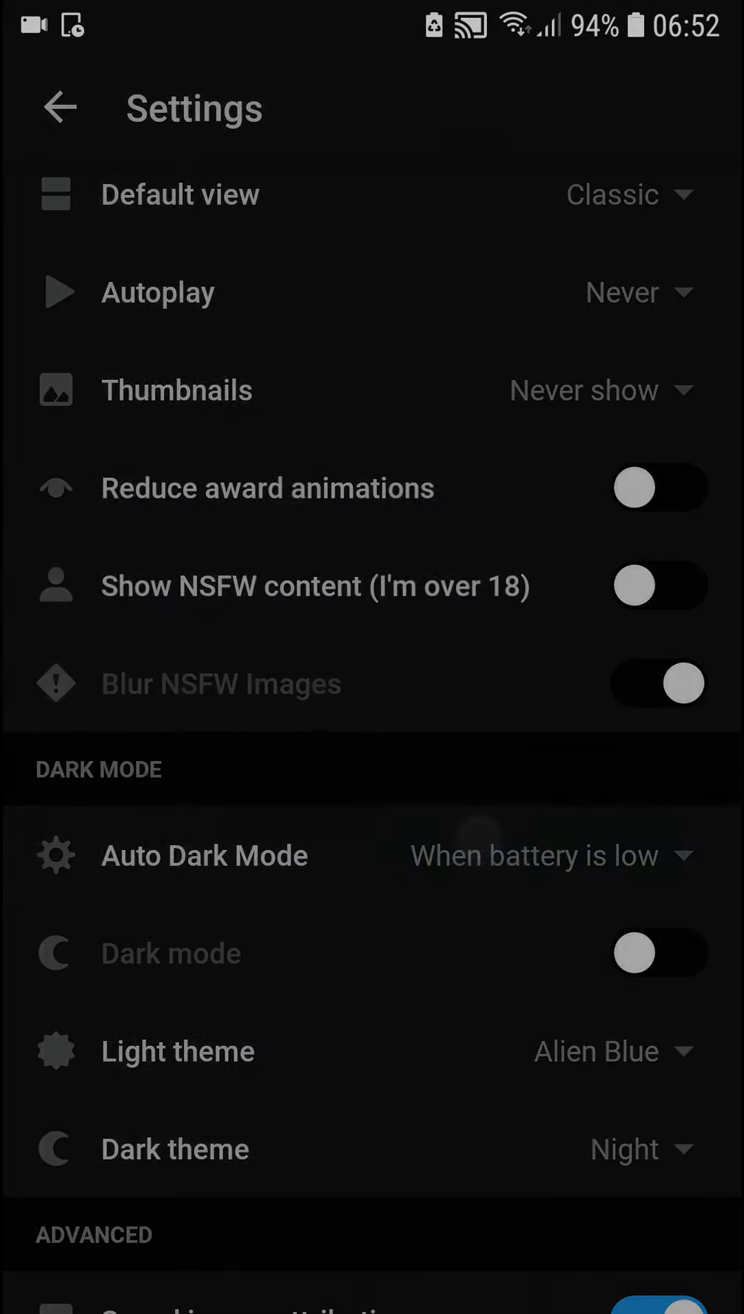
Step: Change the Light theme from Alien Blue to Mint, then scroll to the about section
{"action": "left_click", "coordinate": [628, 1052]}
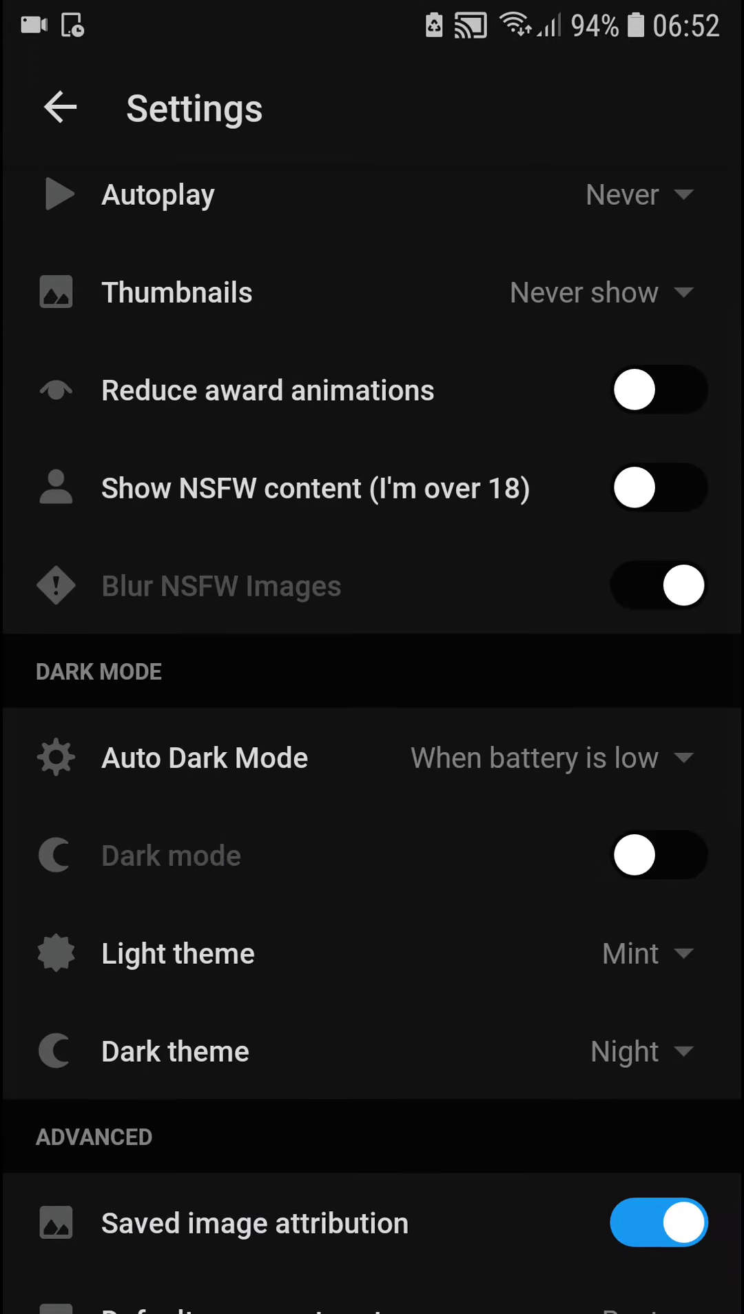
{"action": "scroll", "scroll_direction": "down", "scroll_amount": 3}
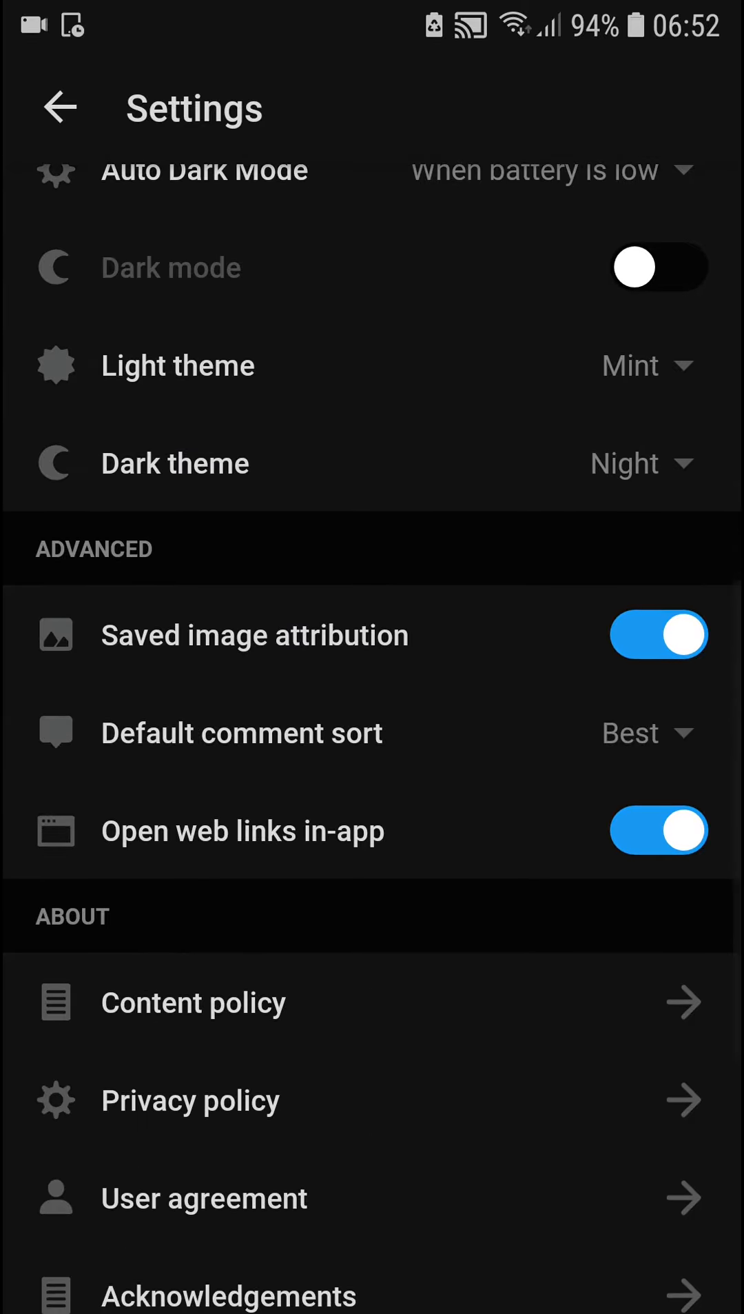
{"action": "scroll", "scroll_direction": "down", "scroll_amount": 3}
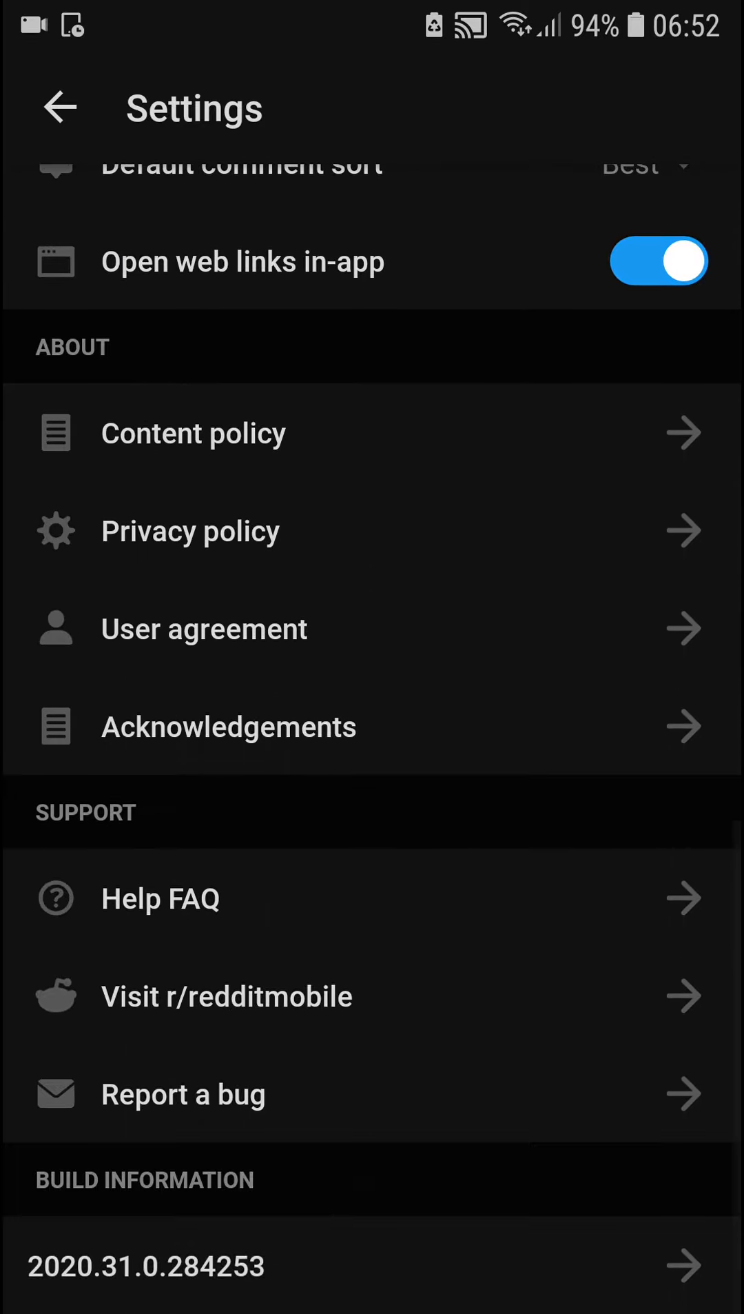